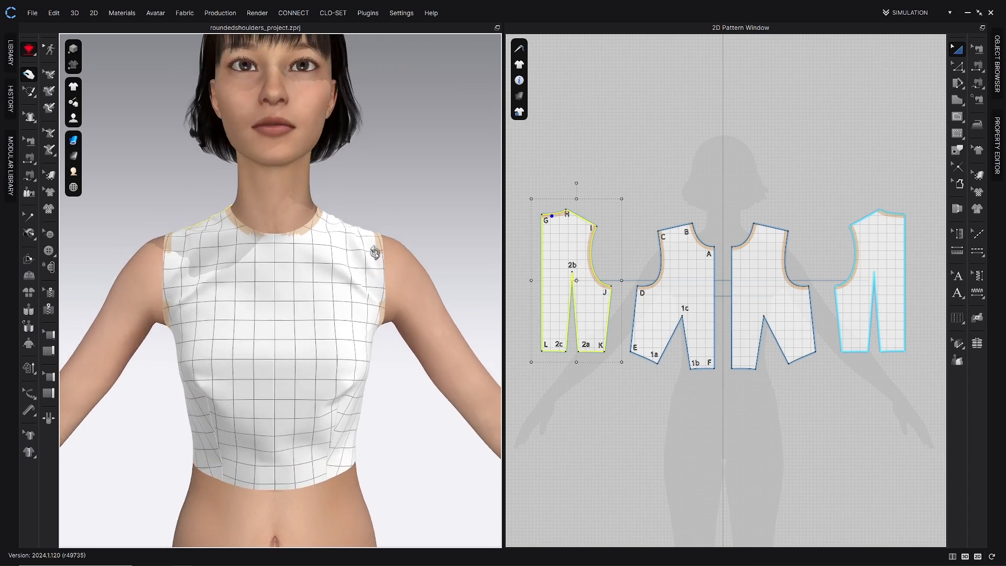
Show the Fit Map on the muslin bodice, revealing no tight or can't-wear areas.
left_click(73, 140)
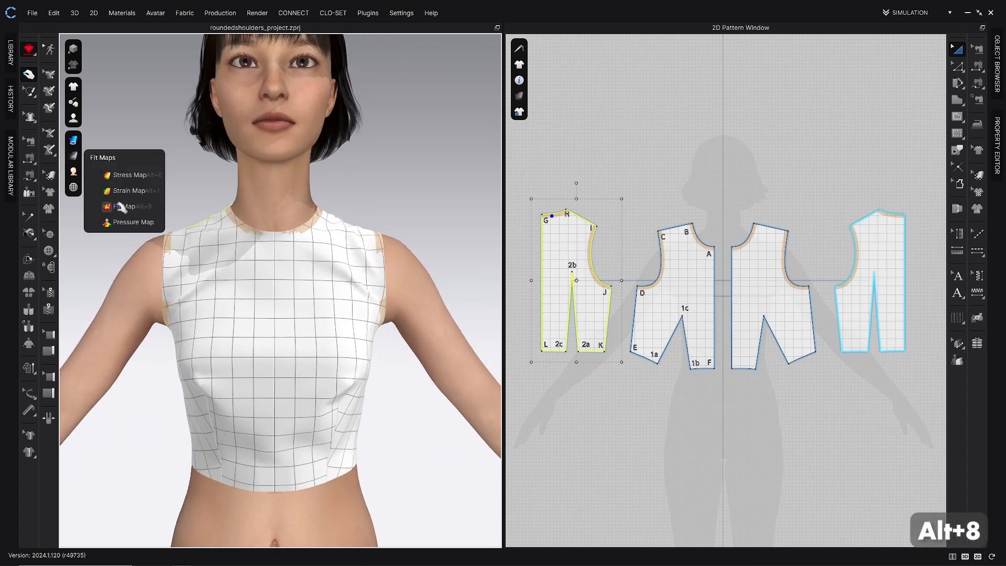
left_click(122, 206)
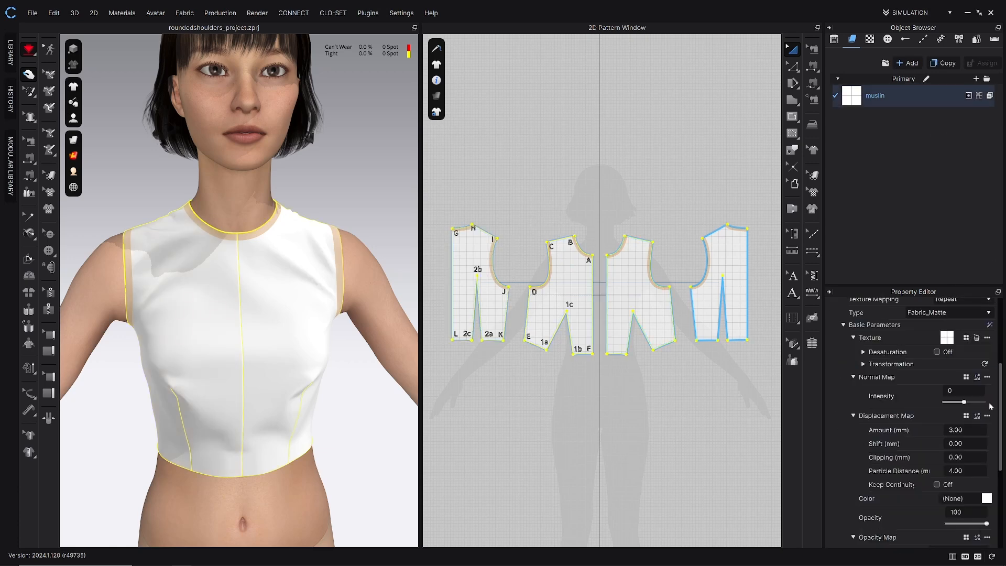
Bring up the muslin fabric's Material Basic Parameters and its Texture setting.
scroll("down", 3)
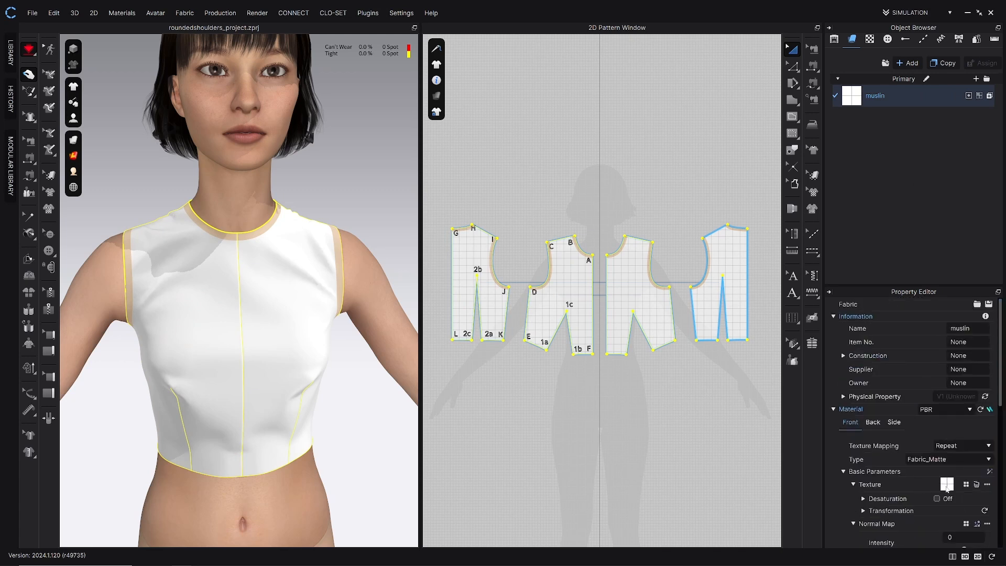
left_click(73, 140)
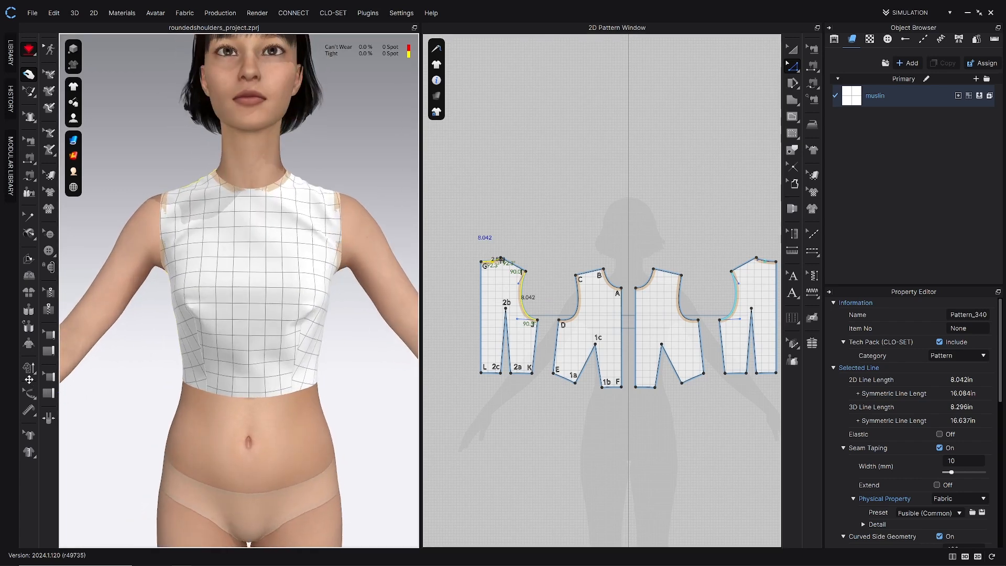
Keep Hi-Res particle distance at 5.0 mm with Fitting simulation quality and confirm.
left_click(29, 368)
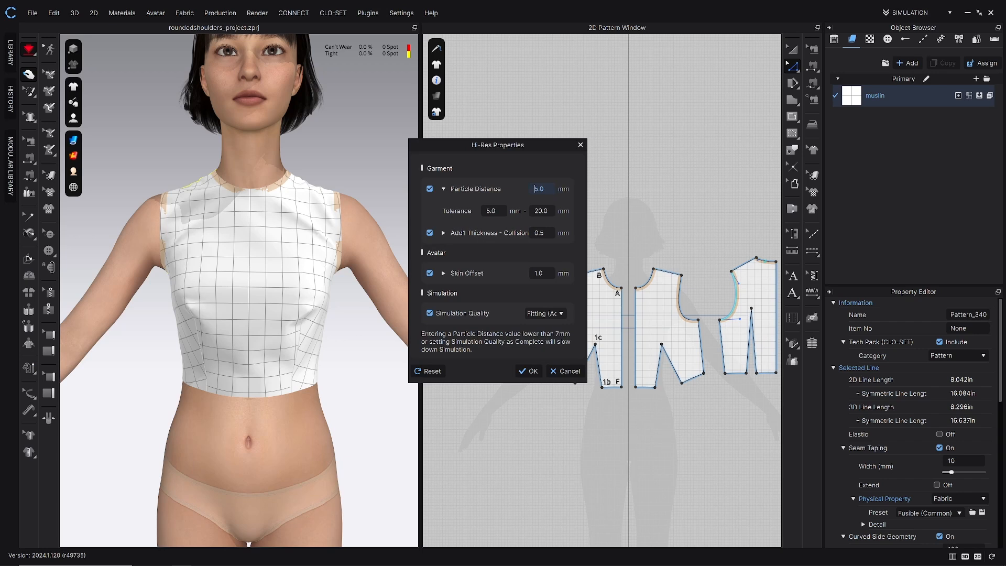
mouse_move(554, 198)
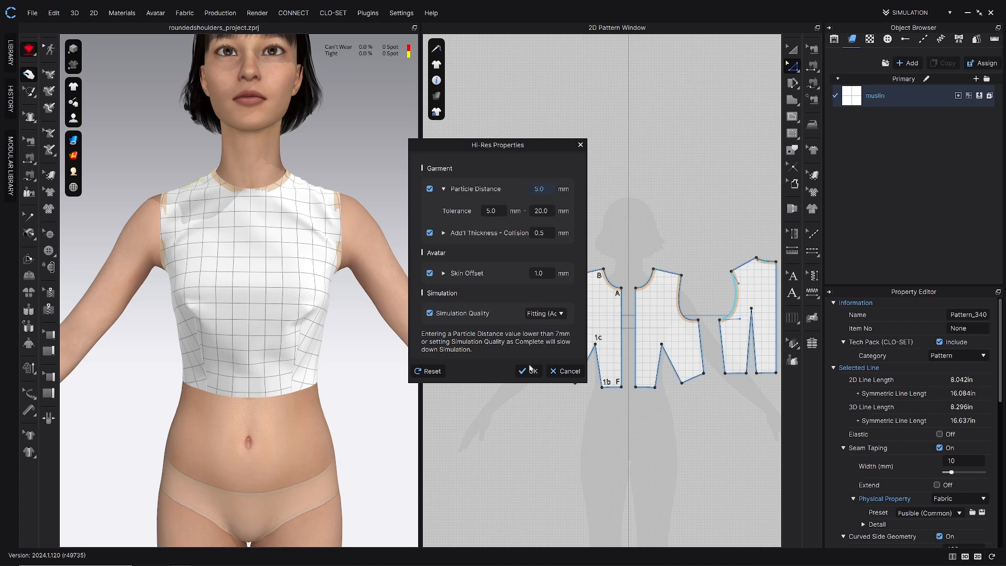
left_click(526, 371)
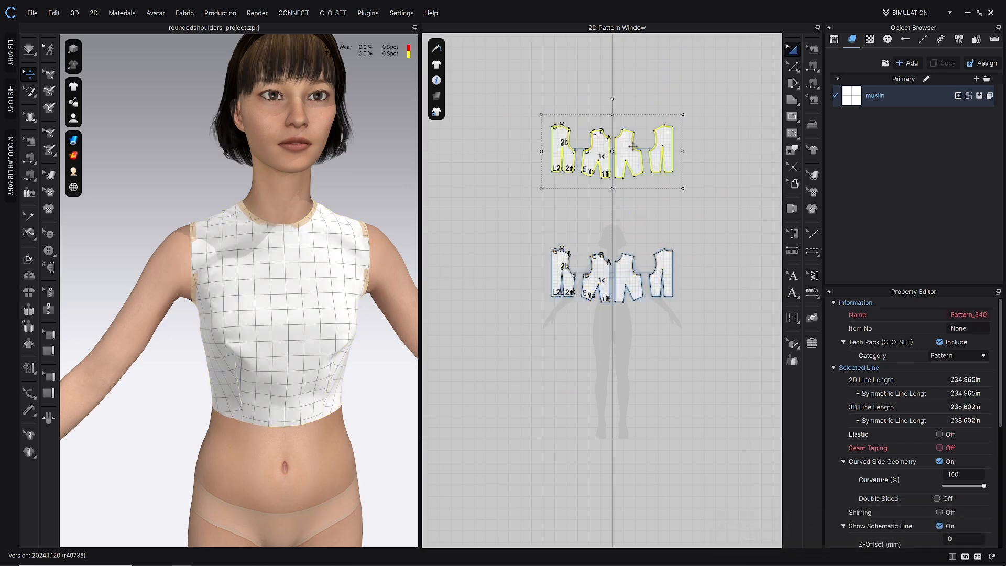
Archive the duplicate bodice pattern pieces from the 2D window.
right_click(613, 150)
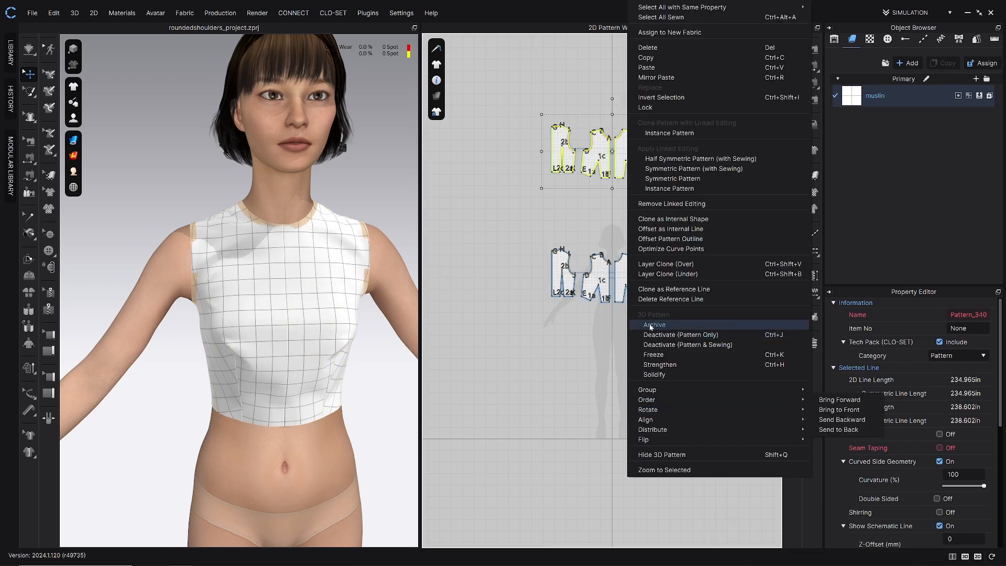
left_click(653, 324)
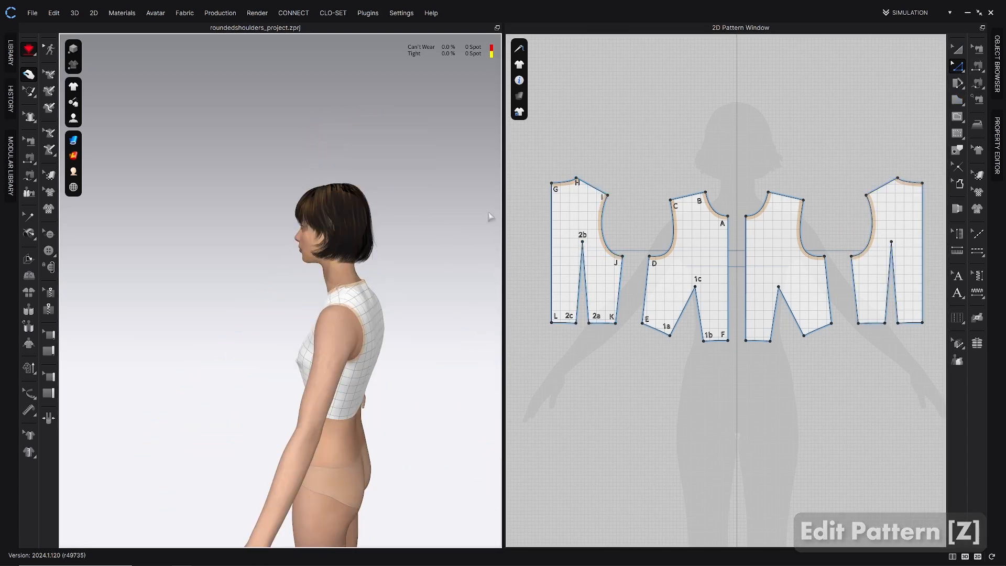
Select the back neck and shoulder points and raise them three arrow-key steps.
left_click_drag(532, 165, 620, 211)
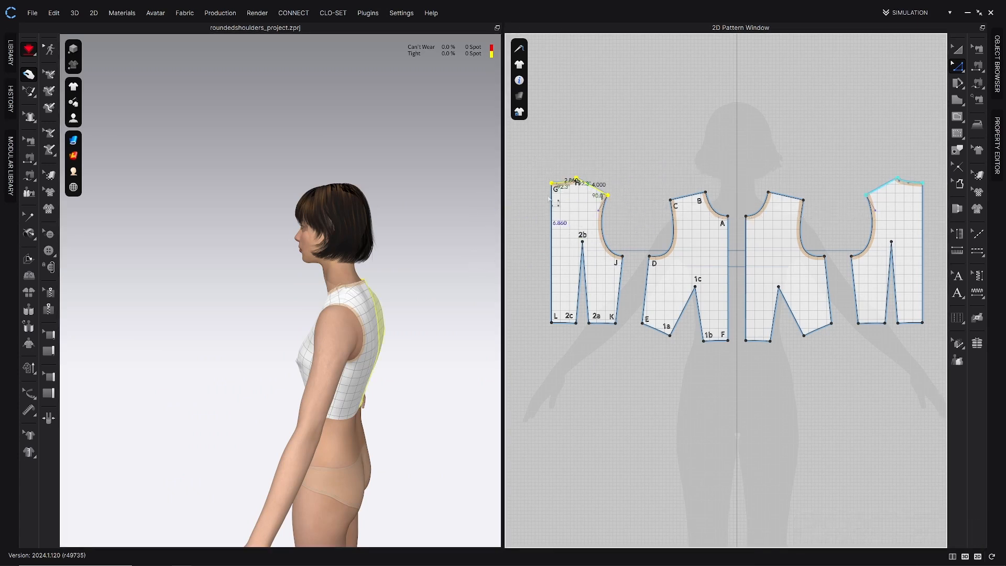
key("Up")
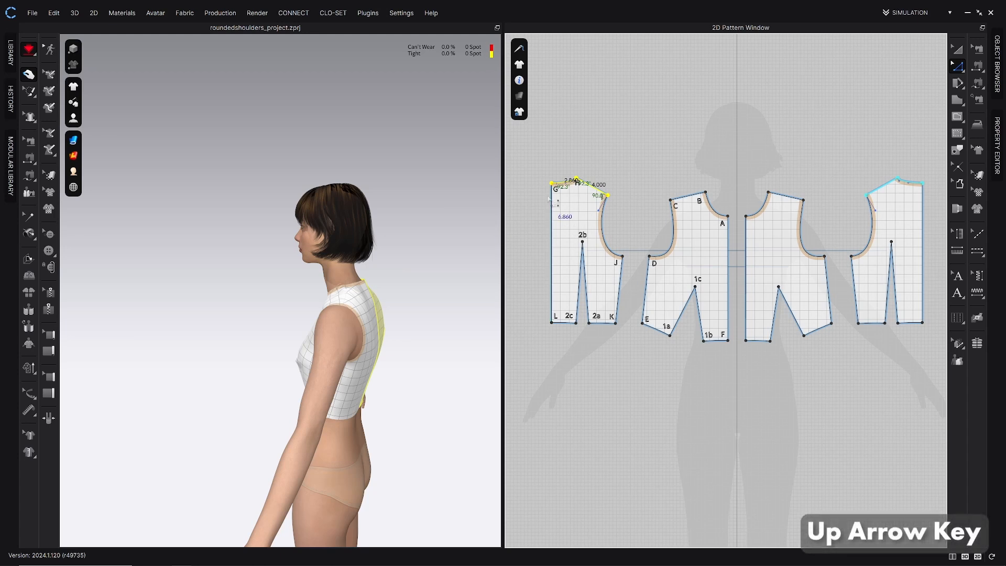
key("up")
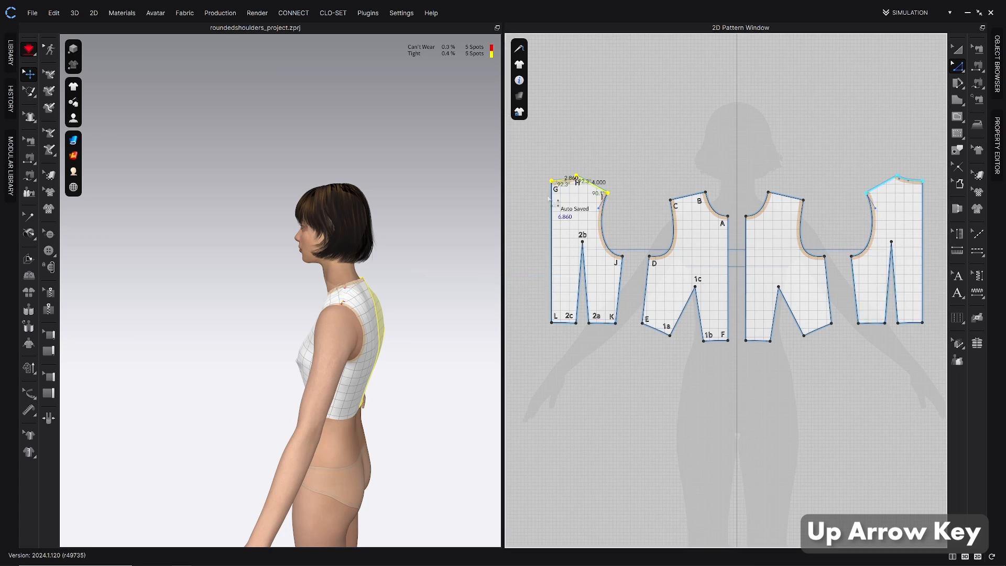
key("Up")
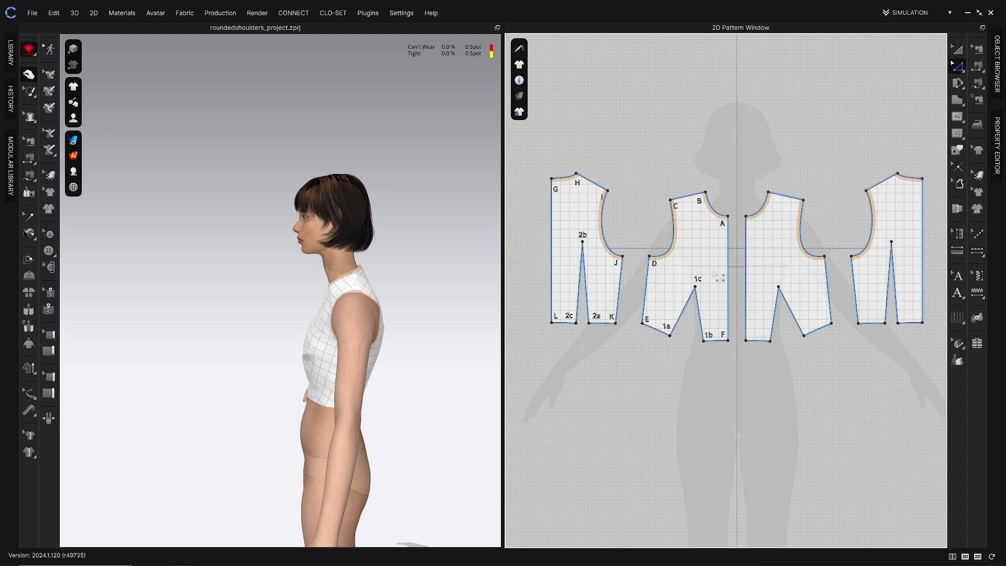
Open Preferences to view the 0.250 in 2D arrow-key movement distance.
left_click(401, 12)
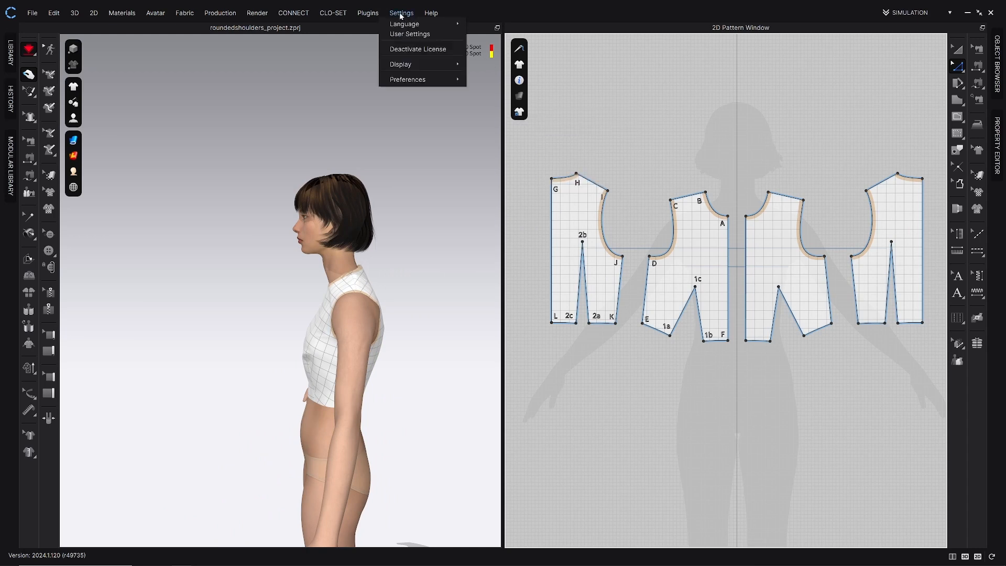
left_click(408, 79)
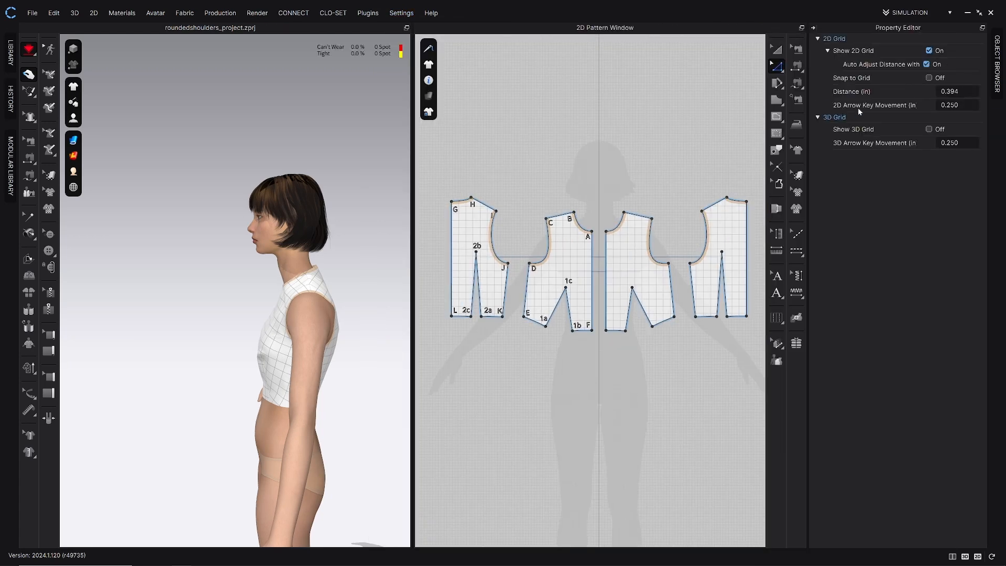
mouse_move(892, 108)
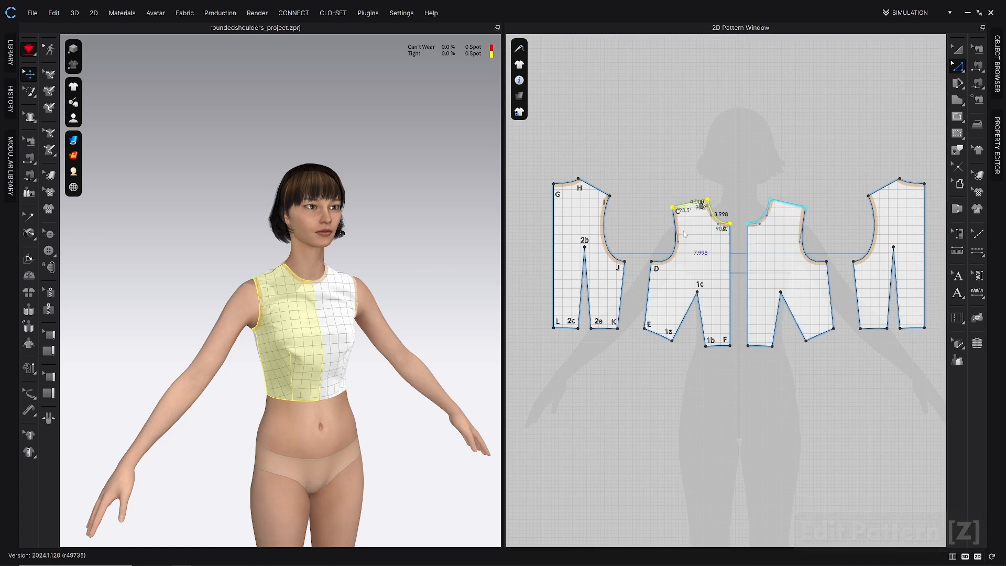
Lower the front neck and shoulder points by two arrow-key nudges.
key("Down")
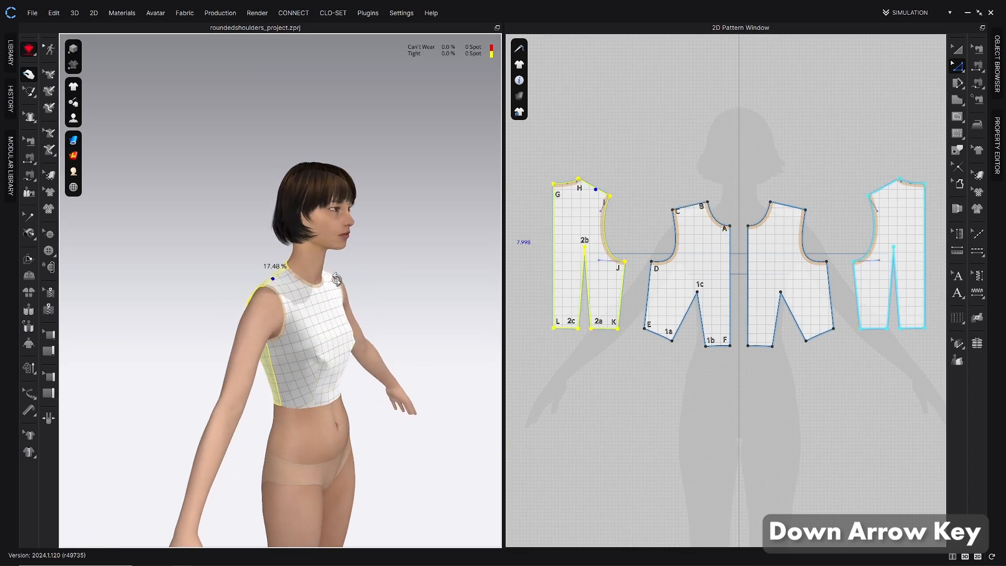
key("Down")
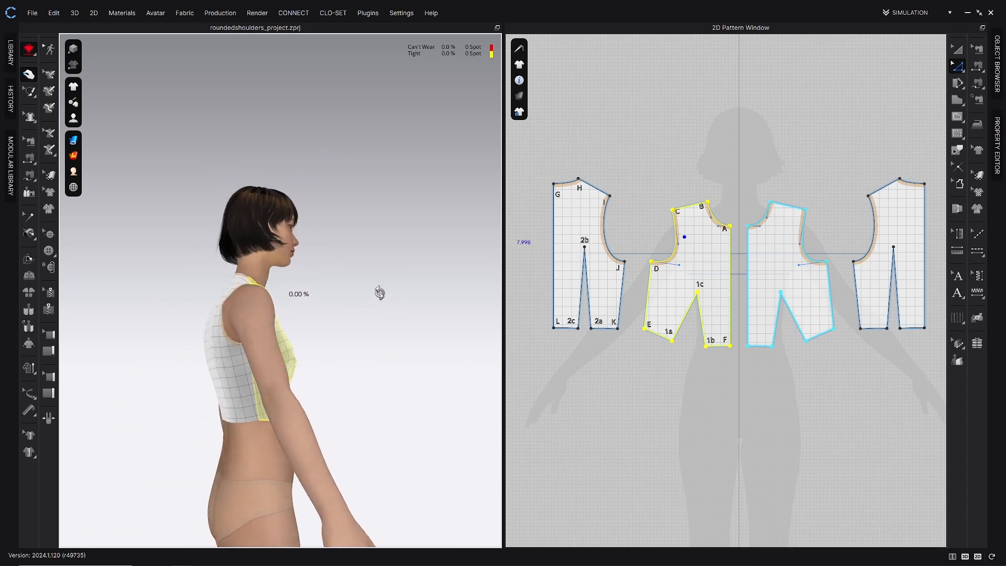
Orbit the avatar to inspect the bodice fit from the side and back.
left_click_drag(381, 293, 400, 300)
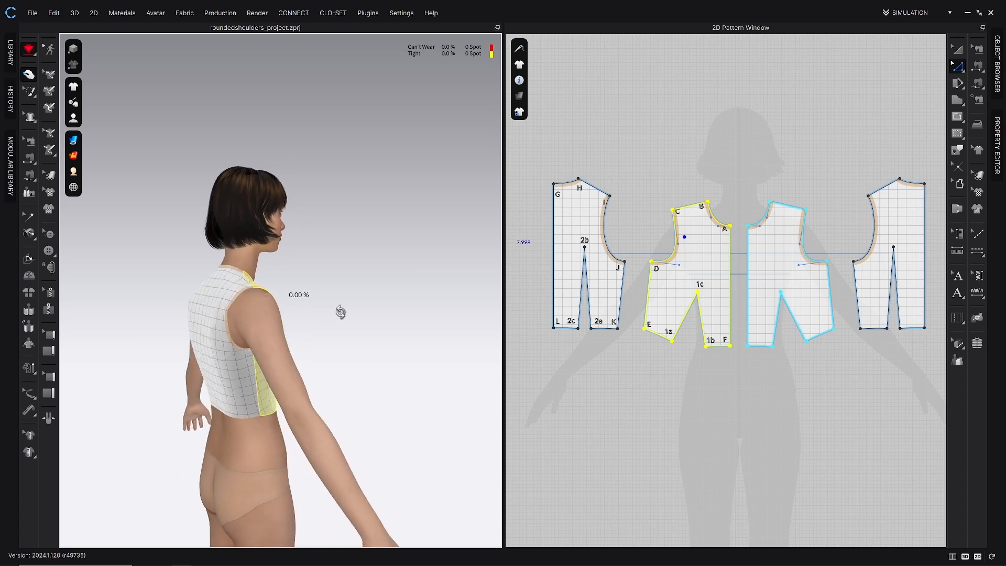
left_click_drag(340, 312, 360, 274)
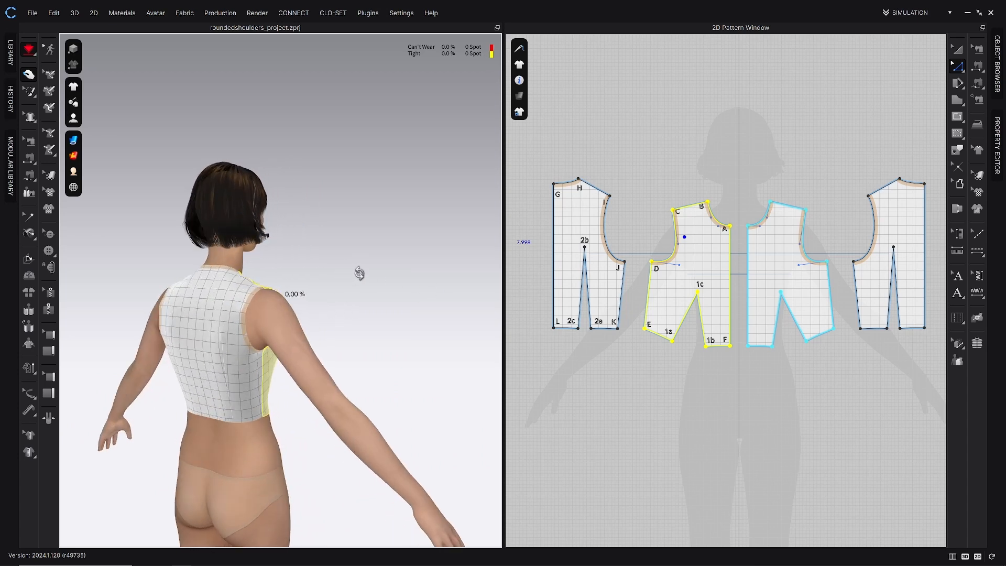
left_click_drag(359, 274, 329, 240)
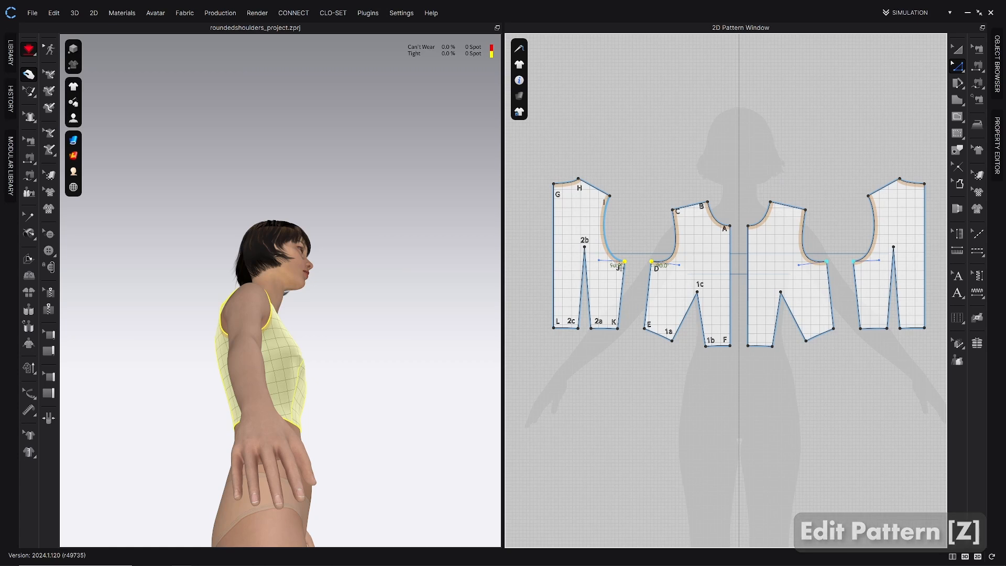
Nudge side seam points J and D one step toward the front.
key("Right")
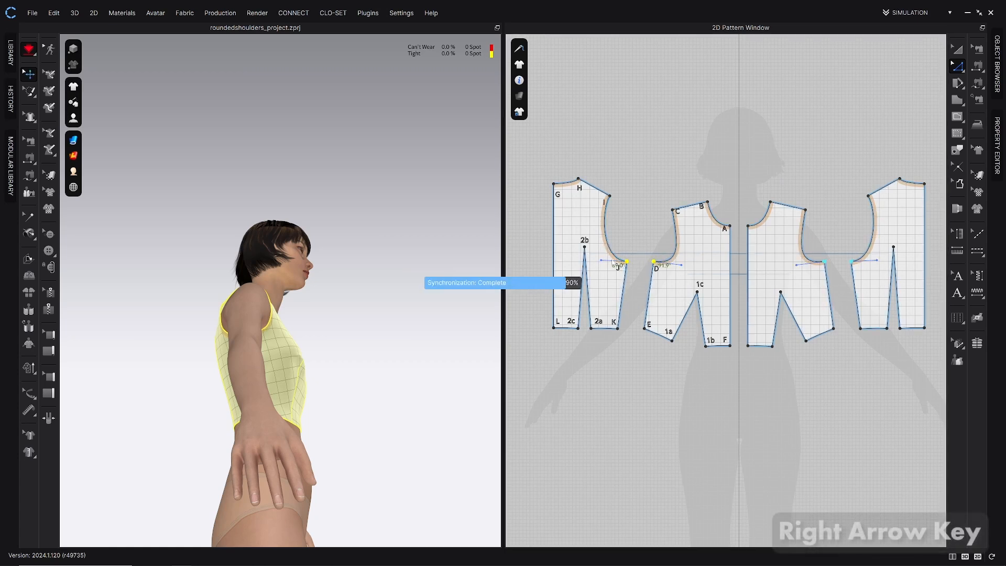